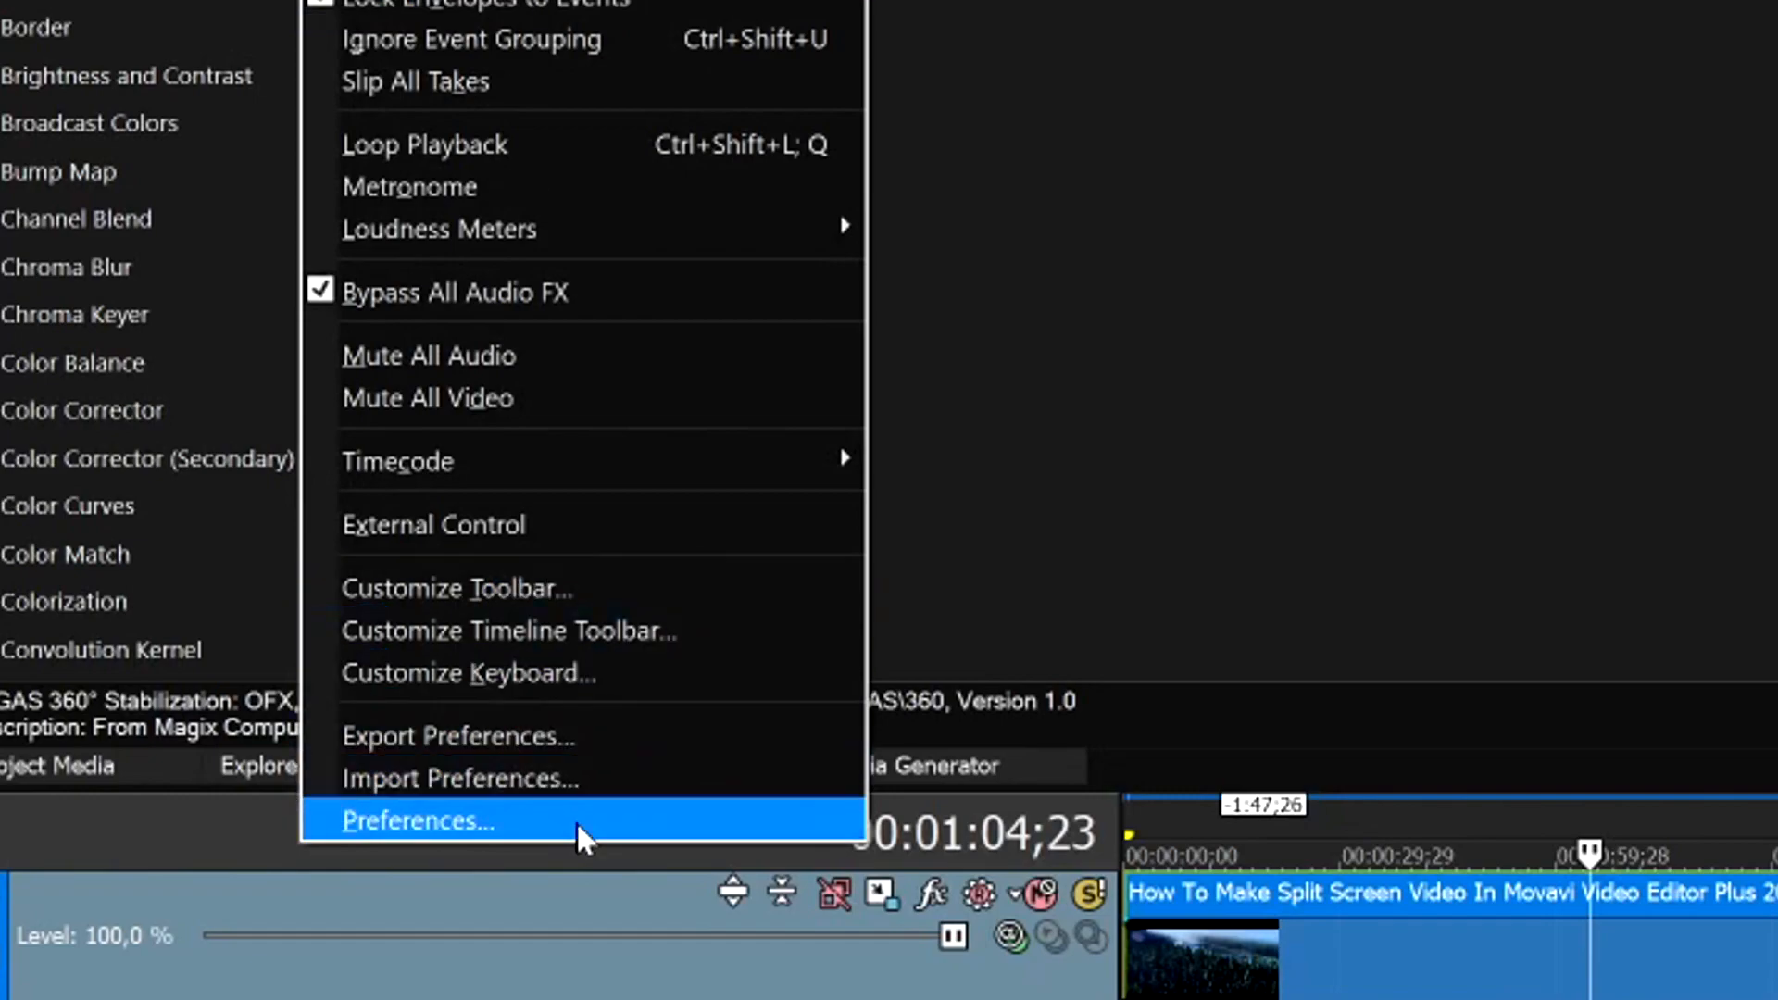
Step: Open the Preferences dialog from the Options menu
left_click(417, 821)
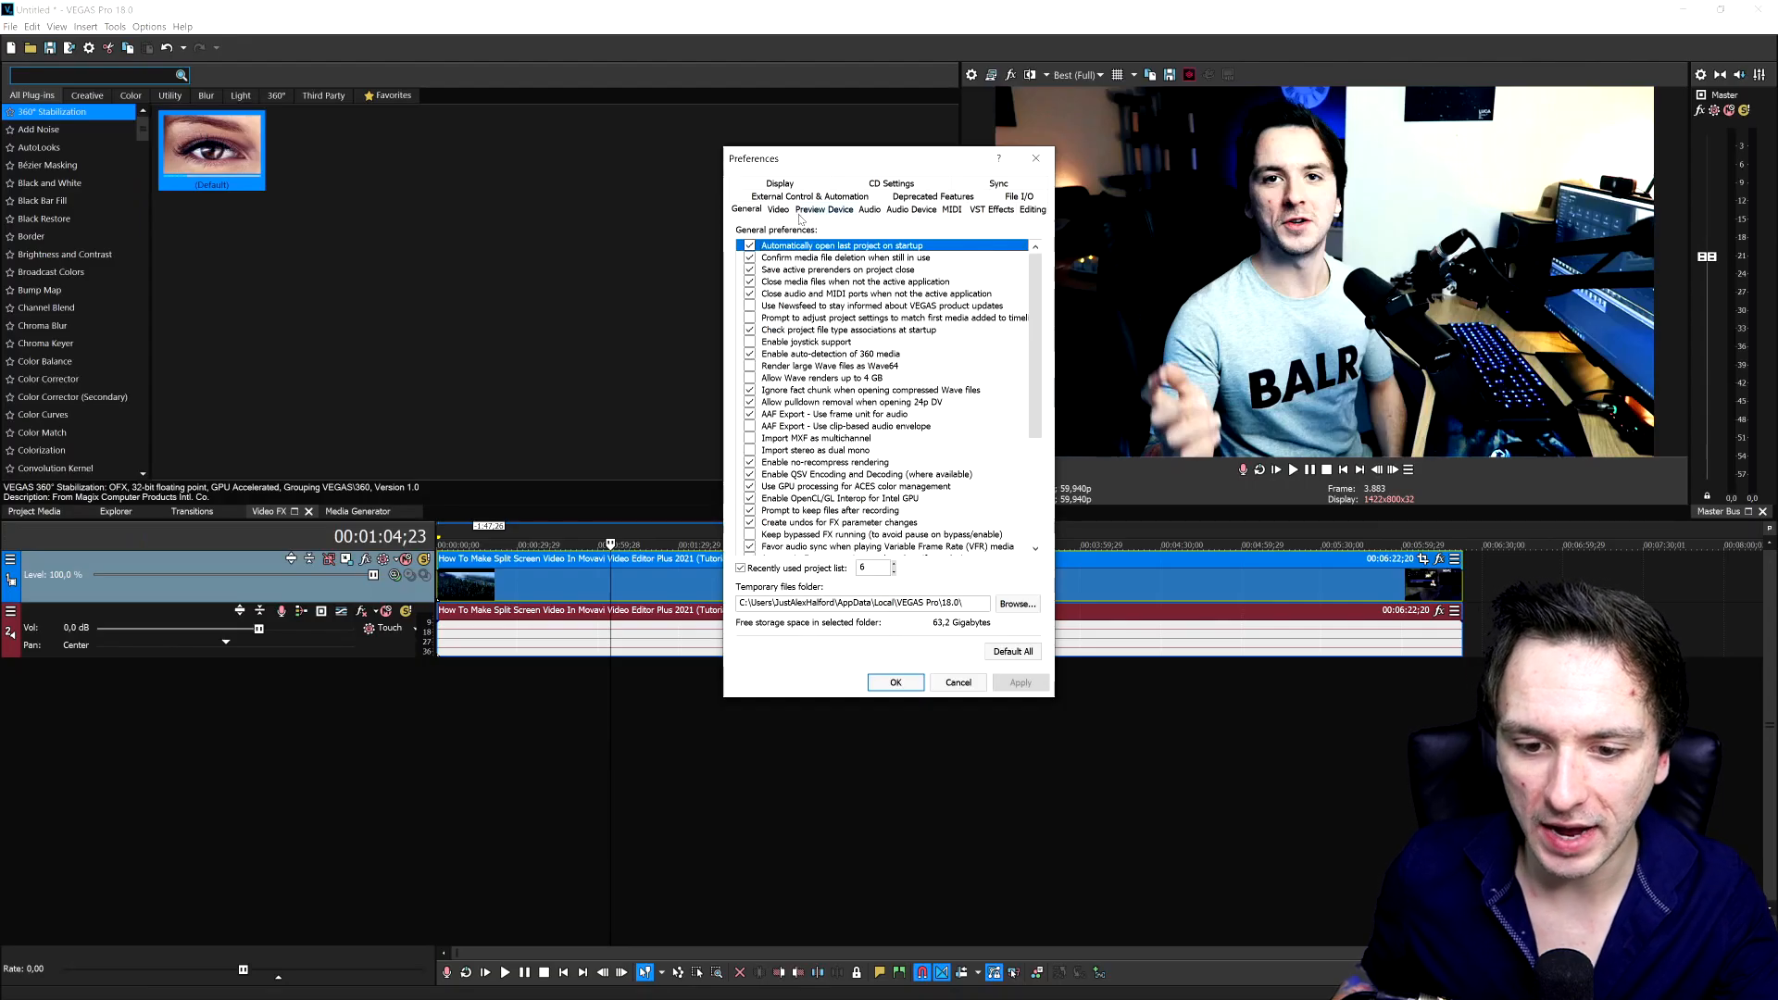
Step: Show the Video preferences with Dynamic RAM Preview max and GPU acceleration settings
left_click(776, 210)
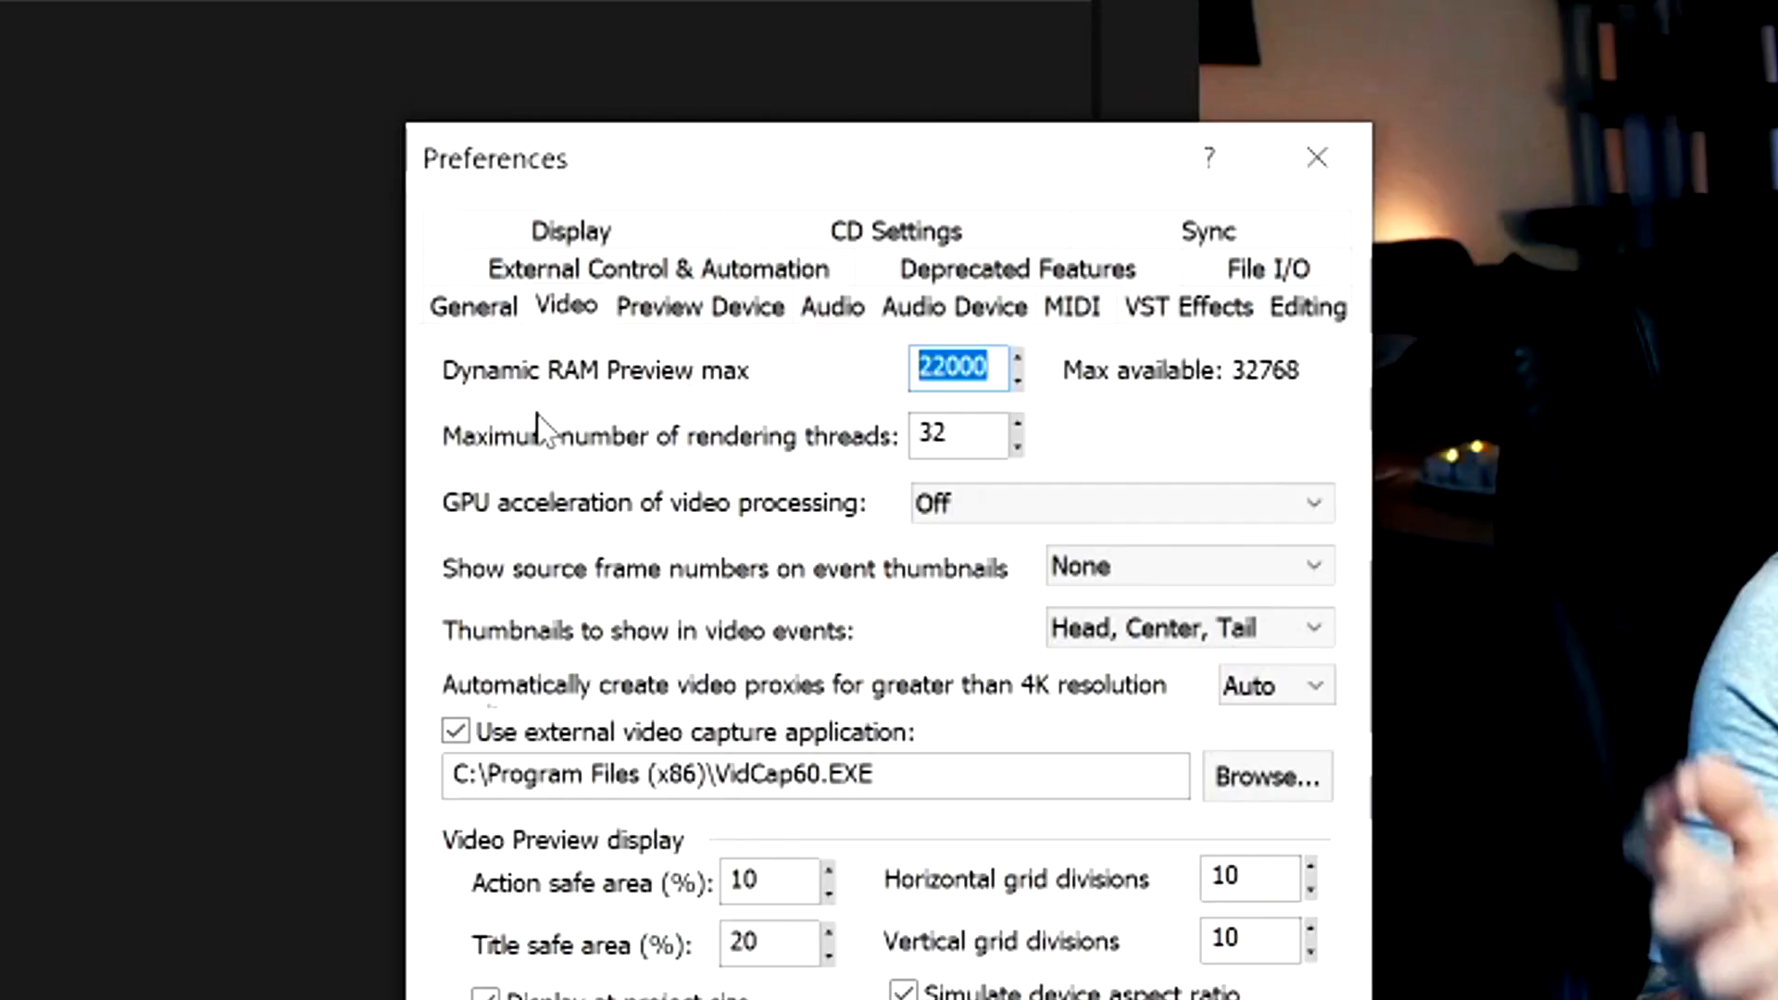
mouse_move(733, 413)
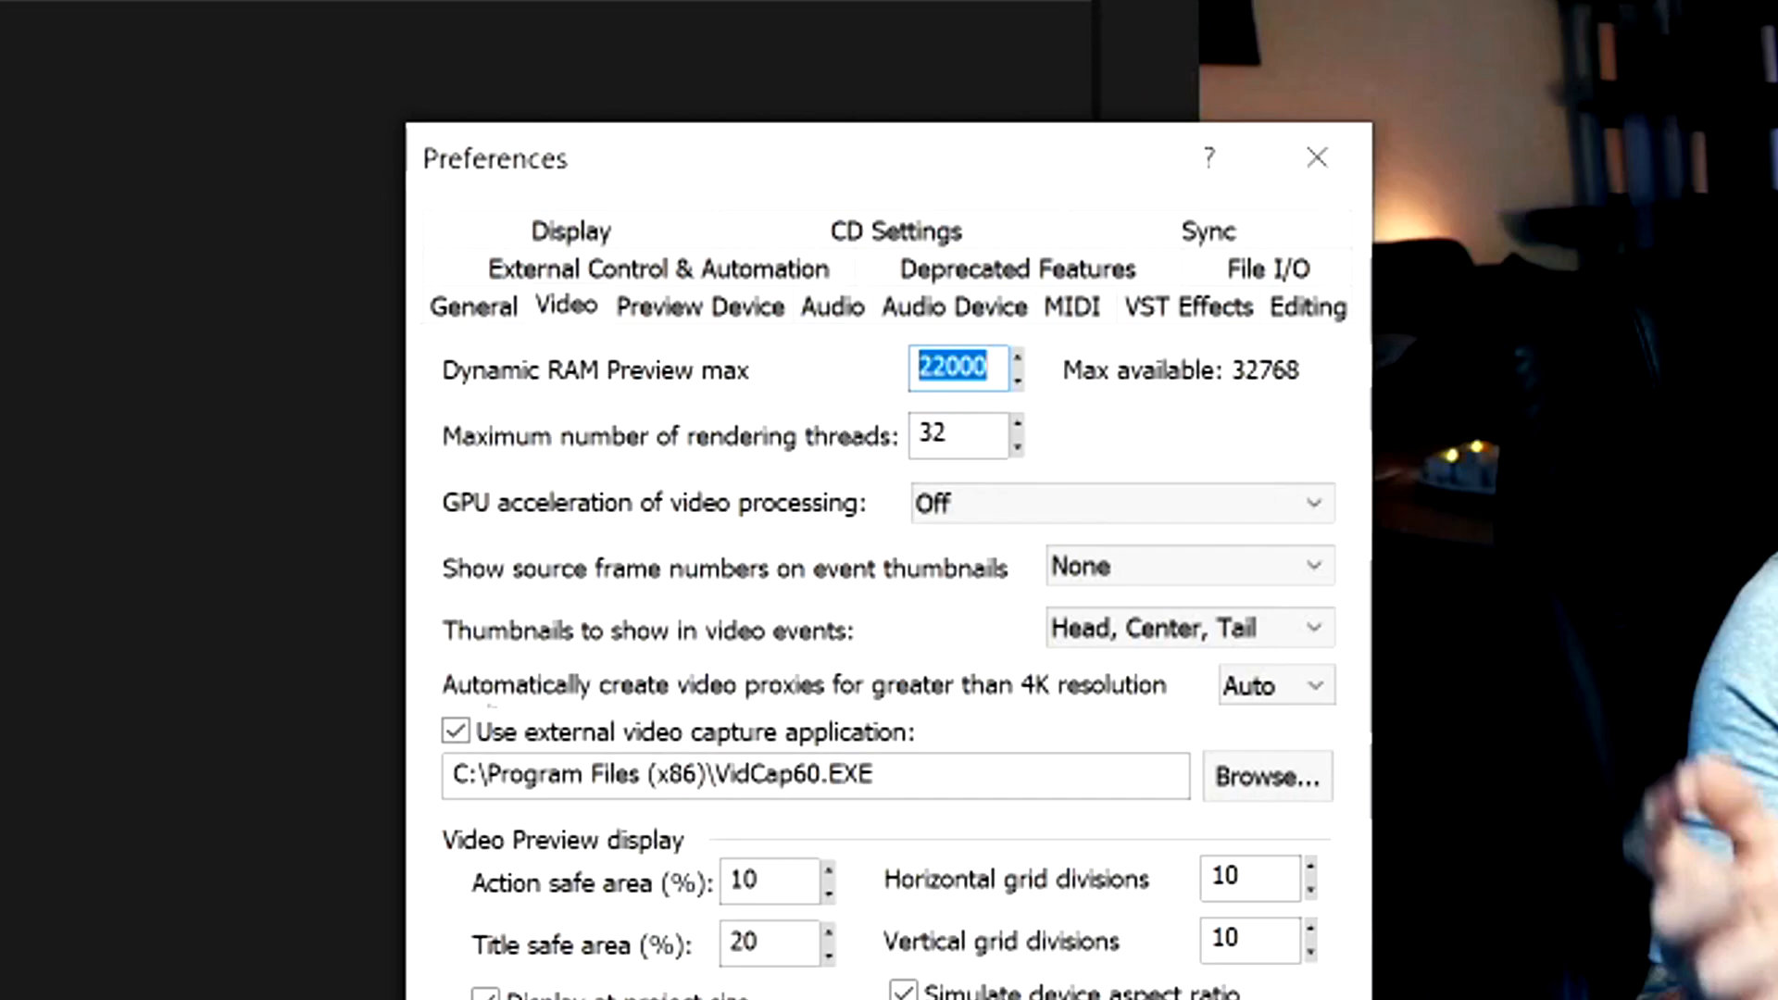
mouse_move(1288, 392)
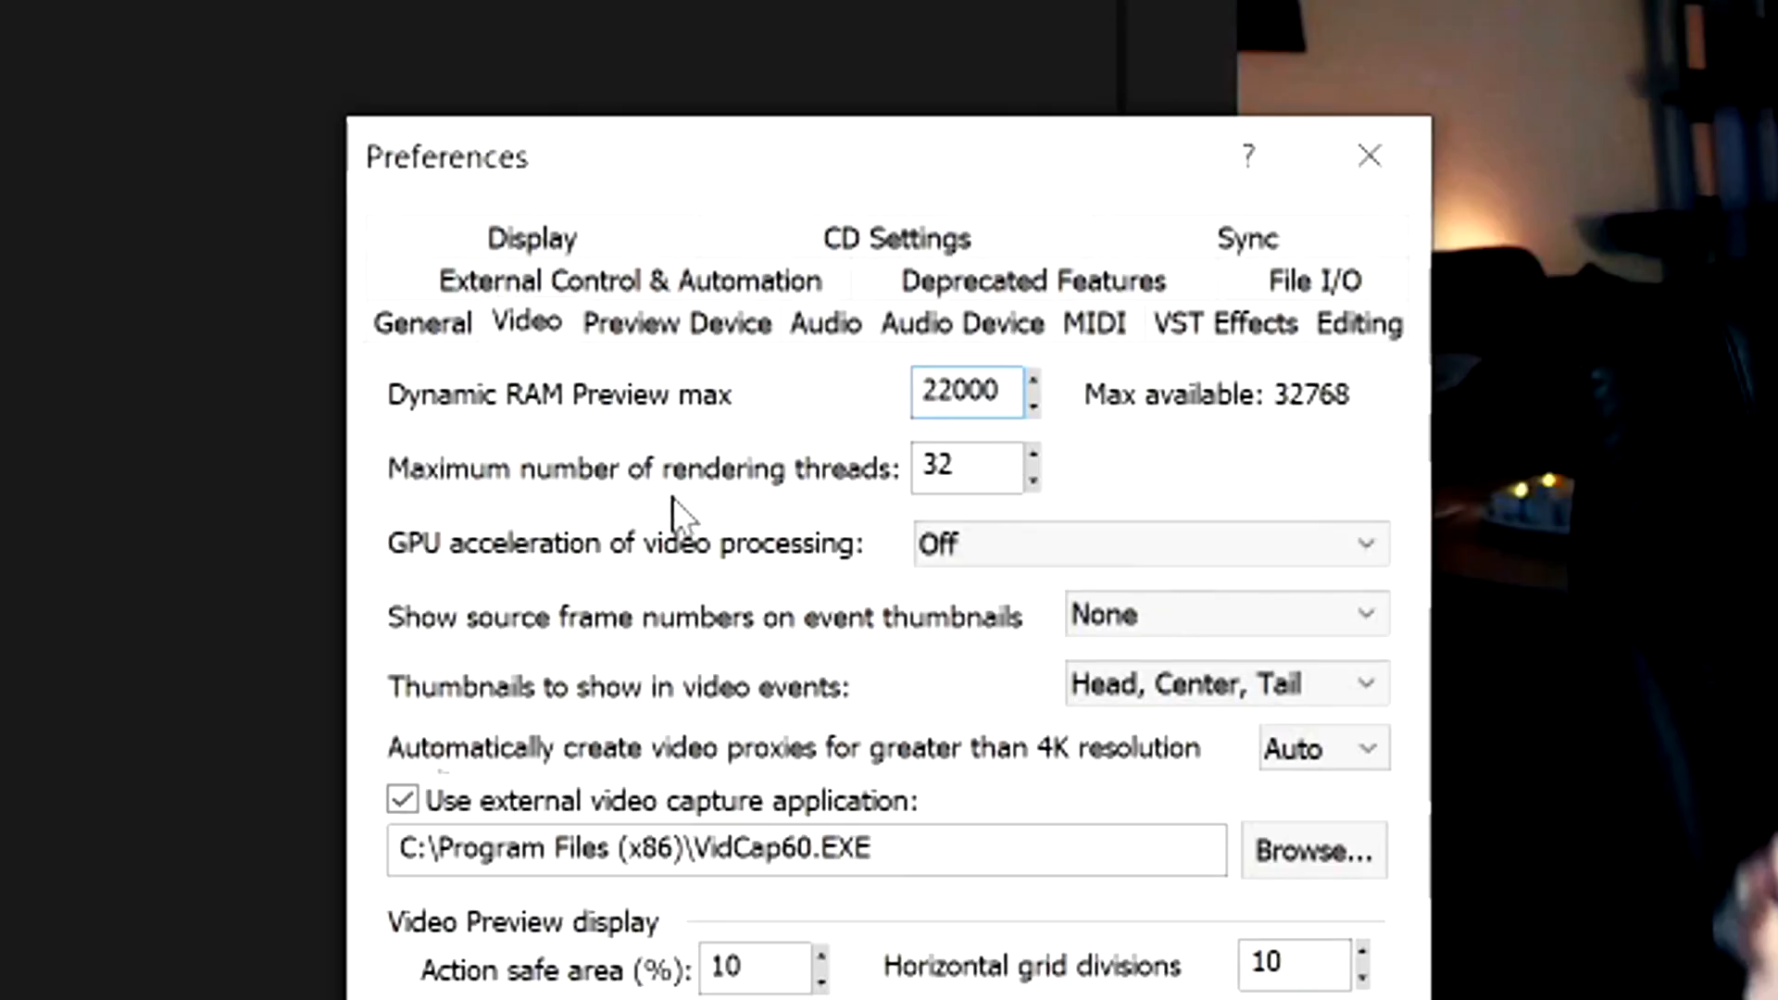
mouse_move(989, 581)
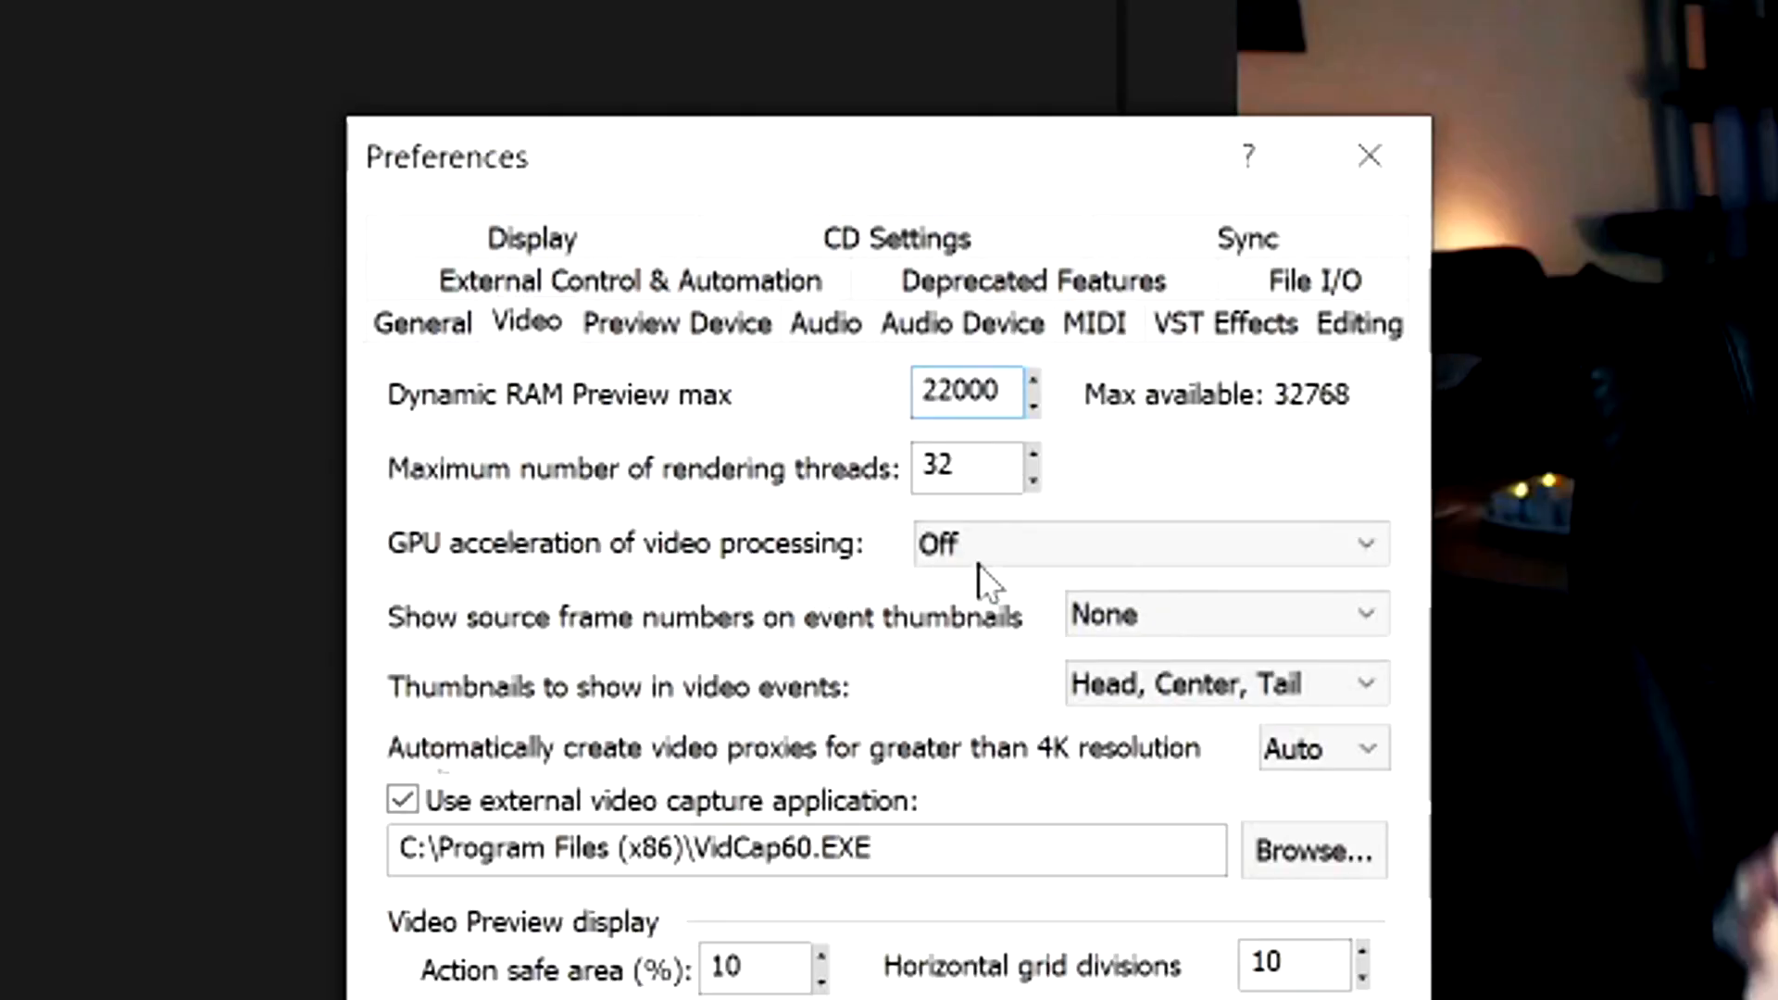
Step: Set GPU acceleration to Optimal – NVIDIA GeForce RTX 2070 and Dynamic RAM Preview max to 0
left_click(1149, 544)
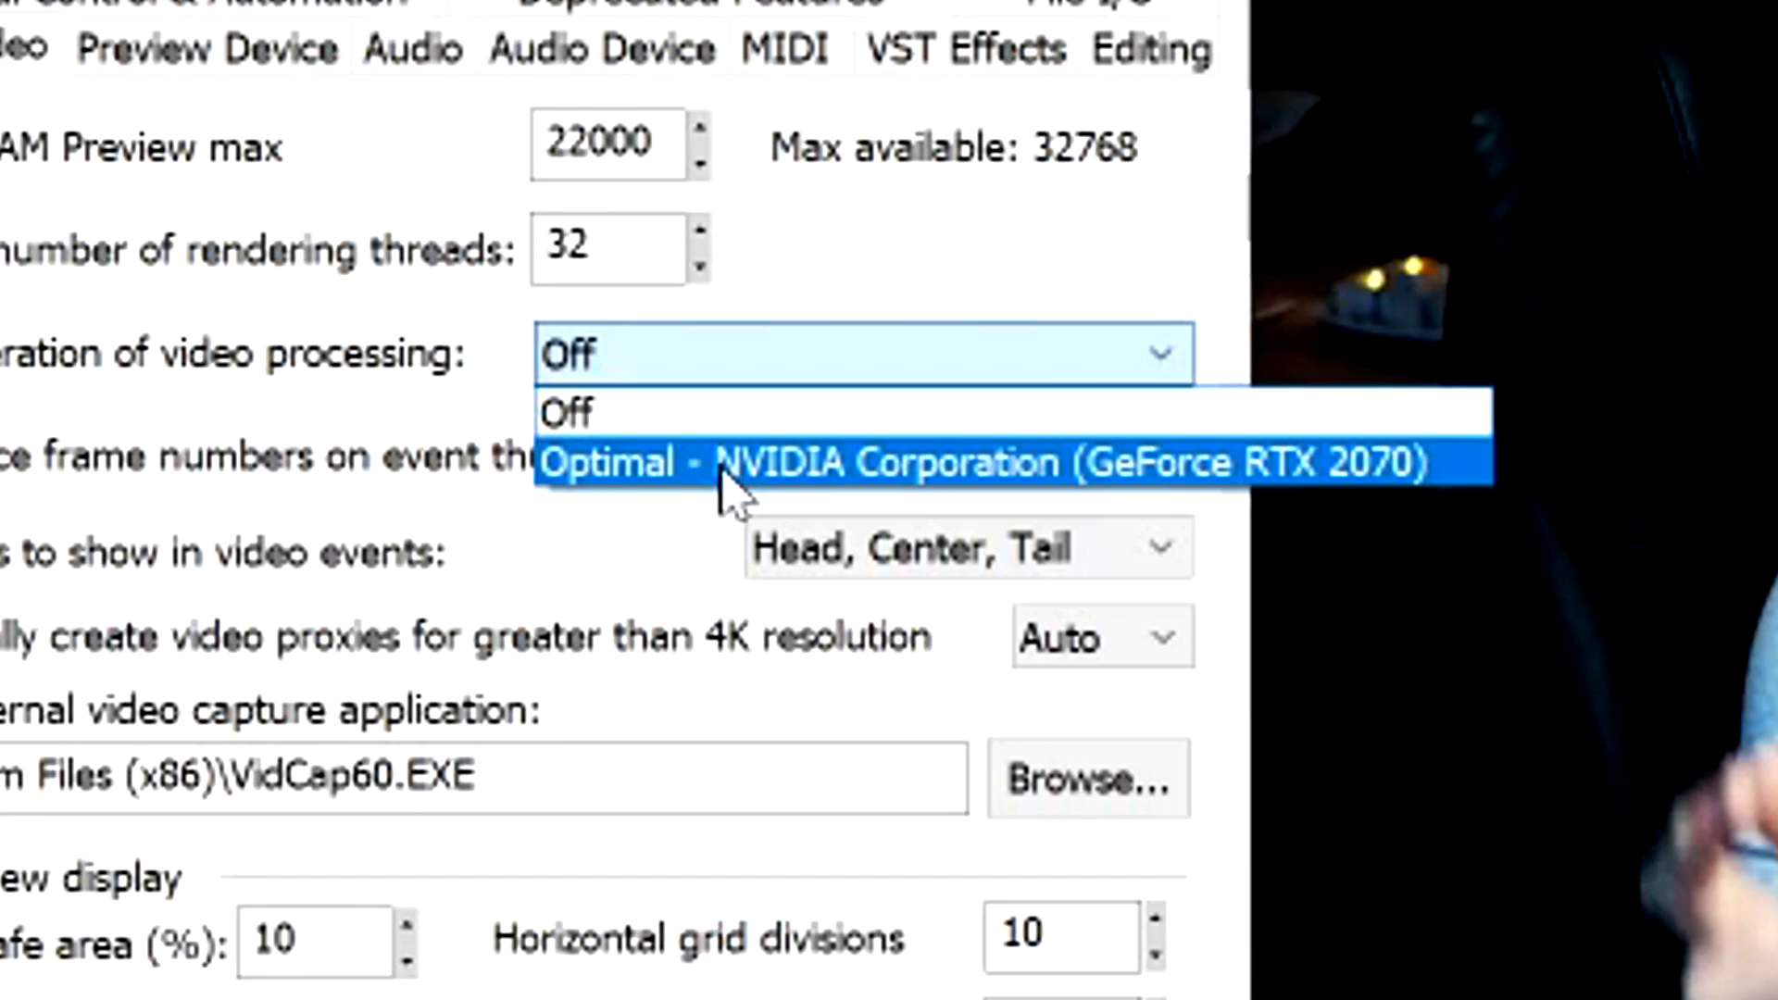
mouse_move(1319, 508)
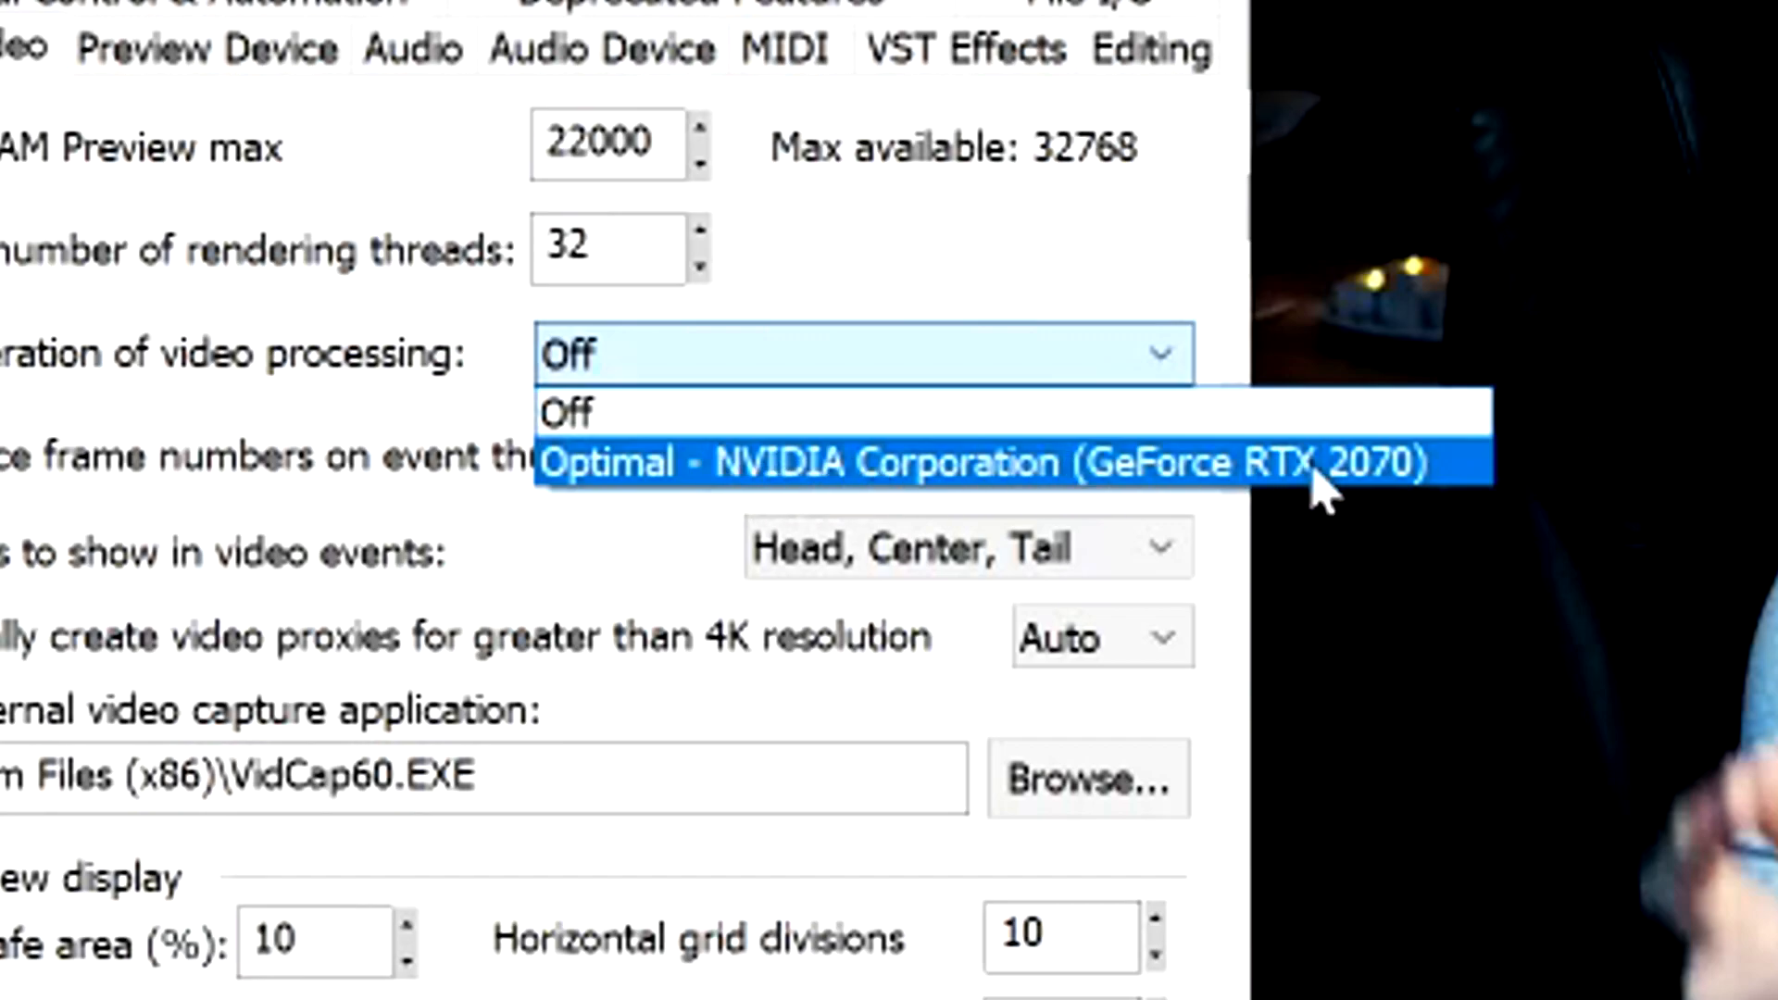
left_click(908, 461)
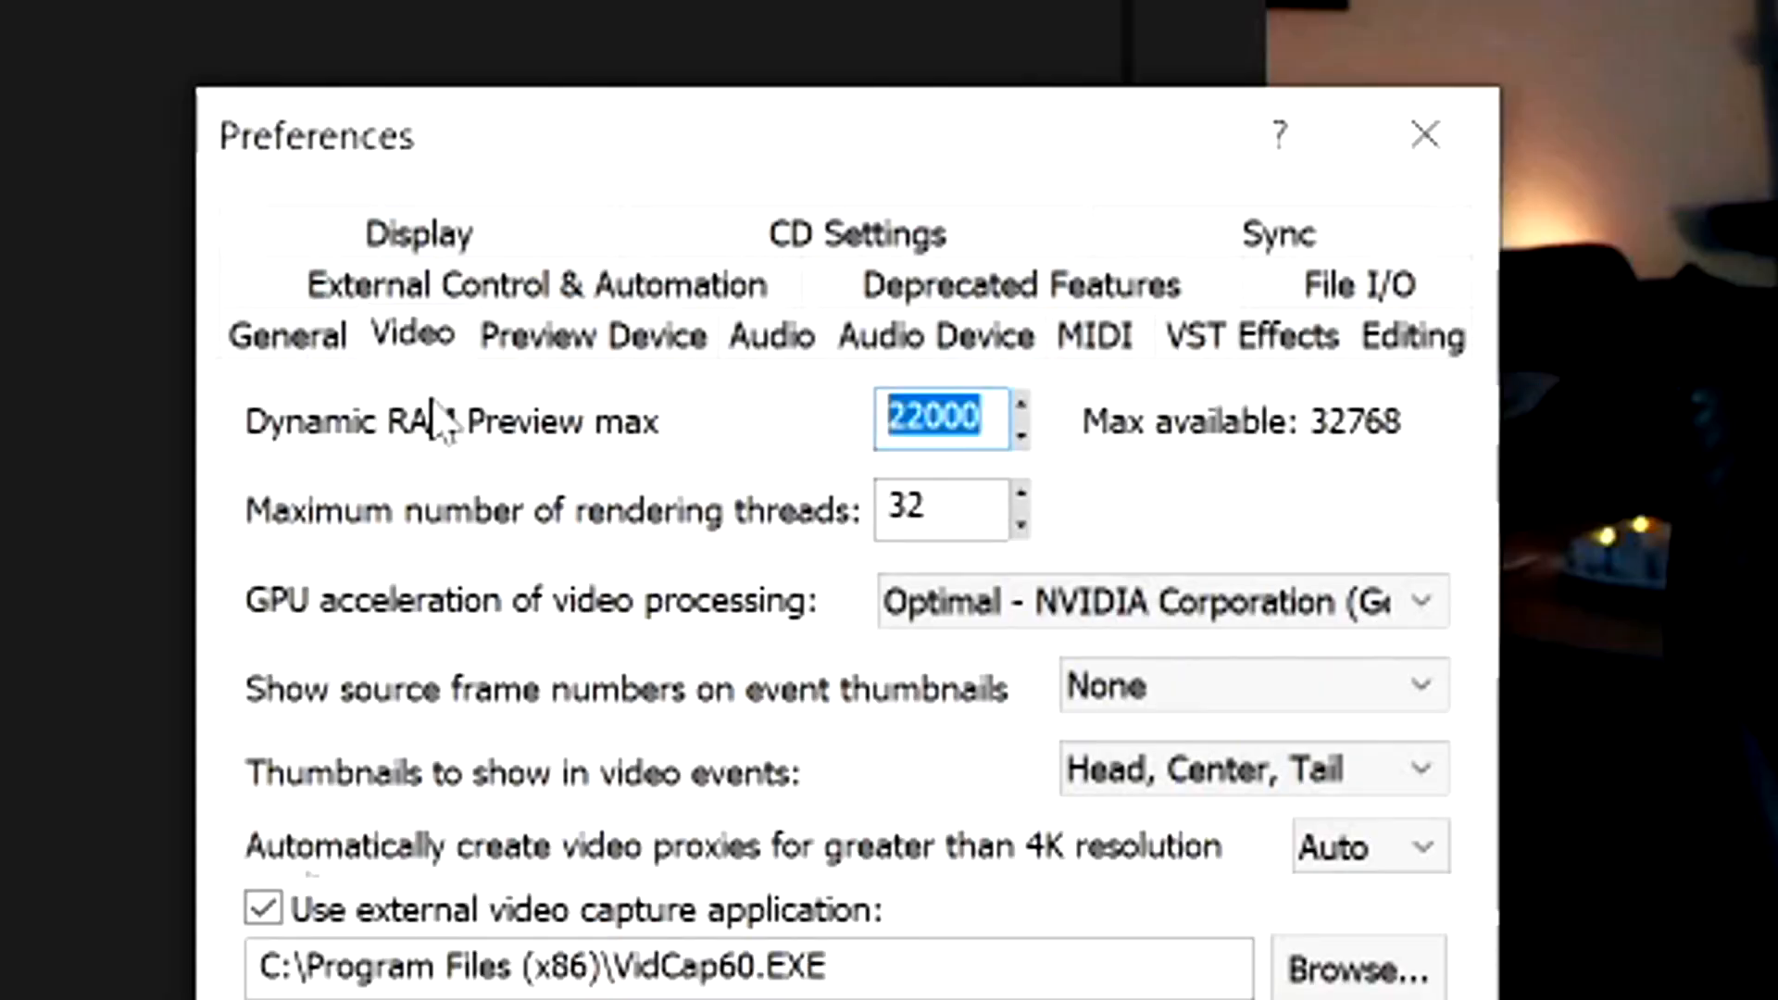
type("0")
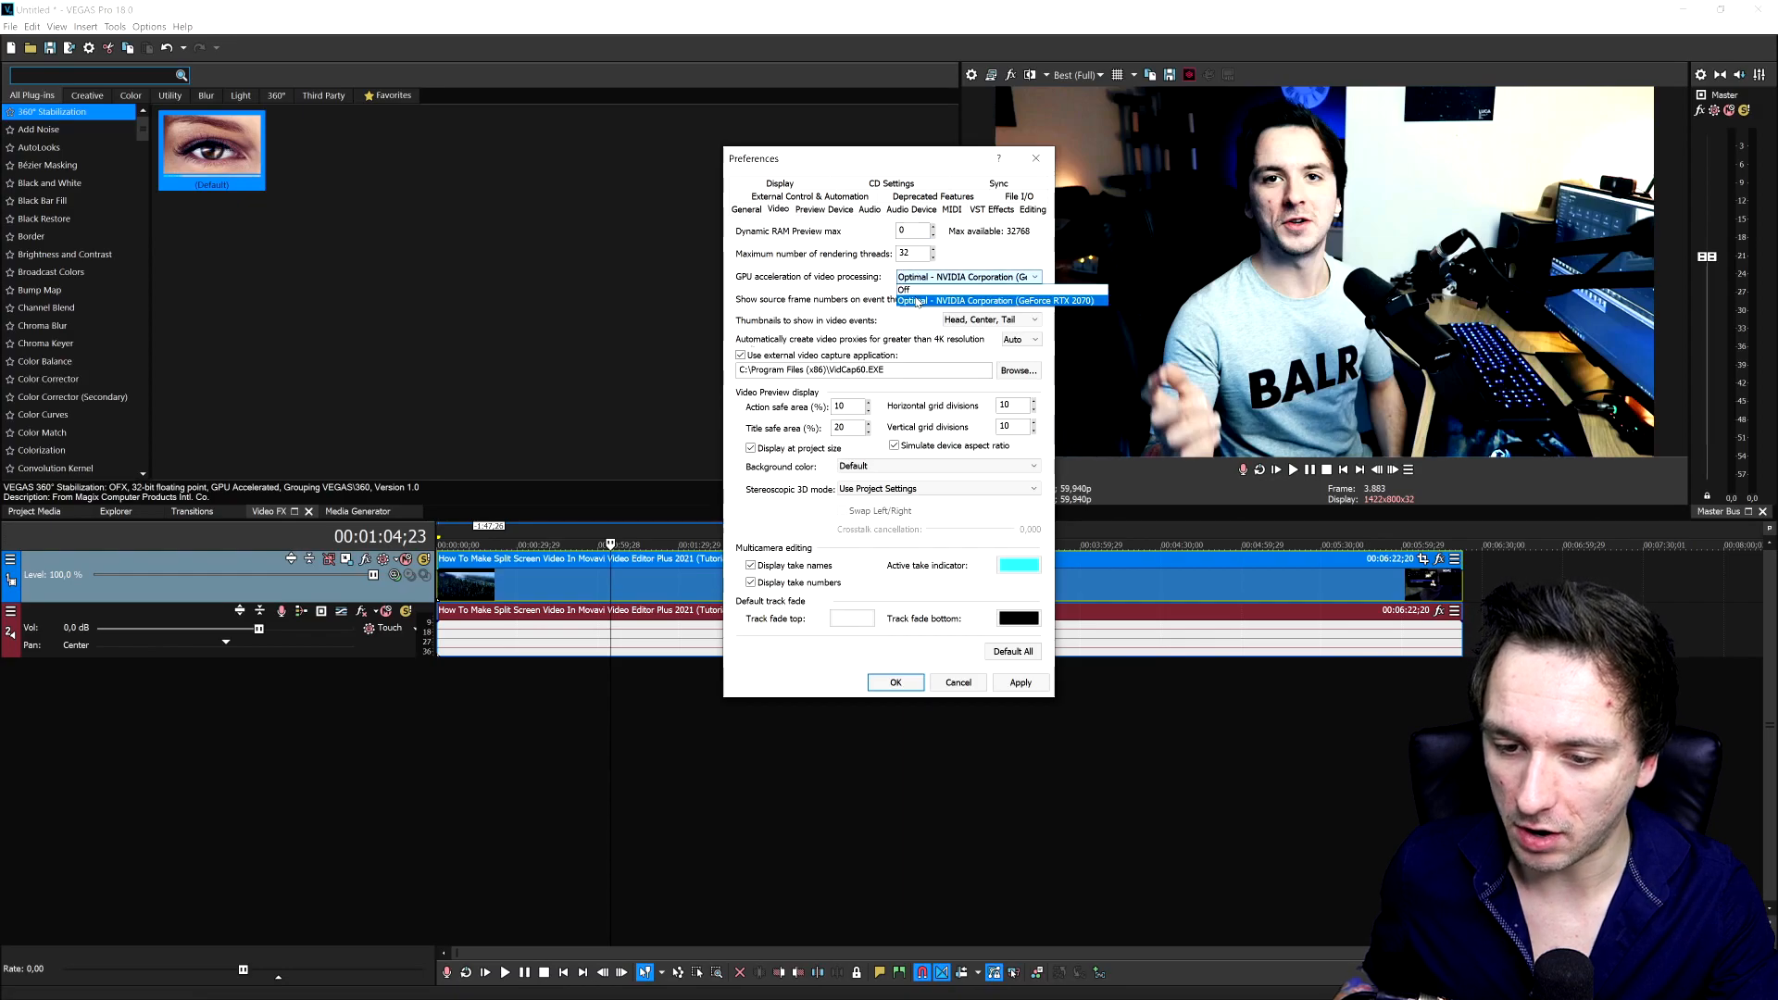
Step: Restore Dynamic RAM Preview max to 22000 with GPU acceleration on the RTX 2070, then apply
left_click(904, 289)
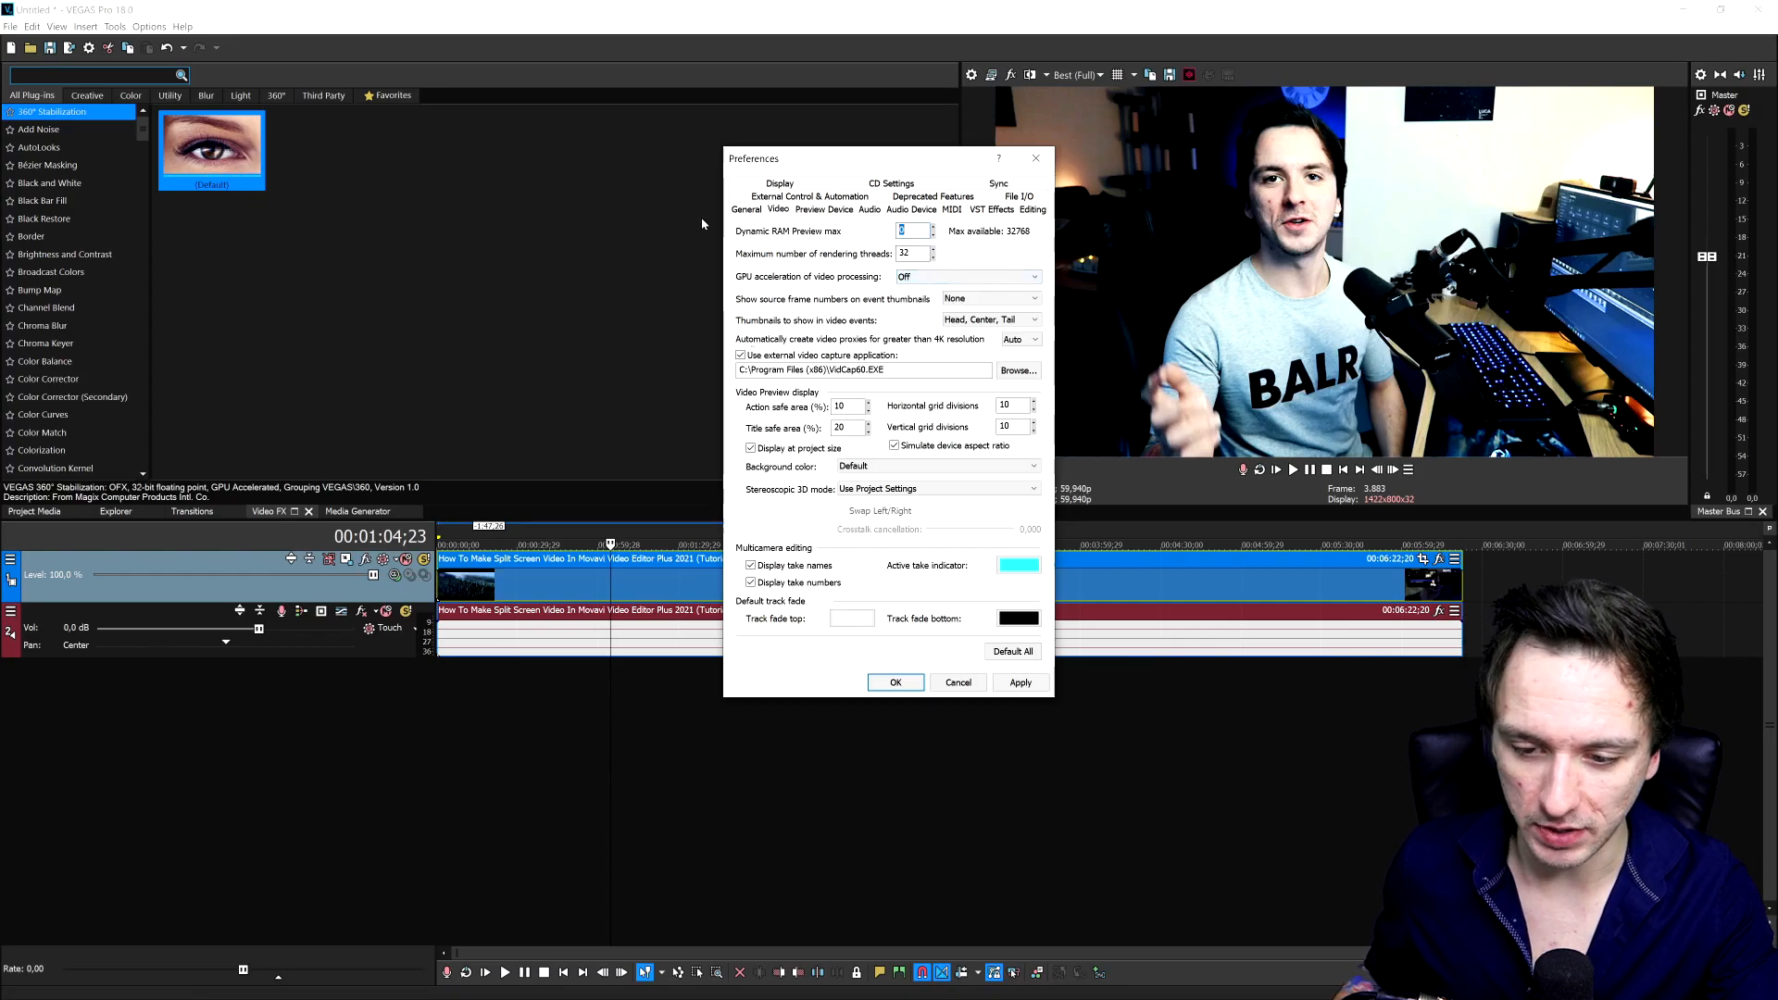
type("22000")
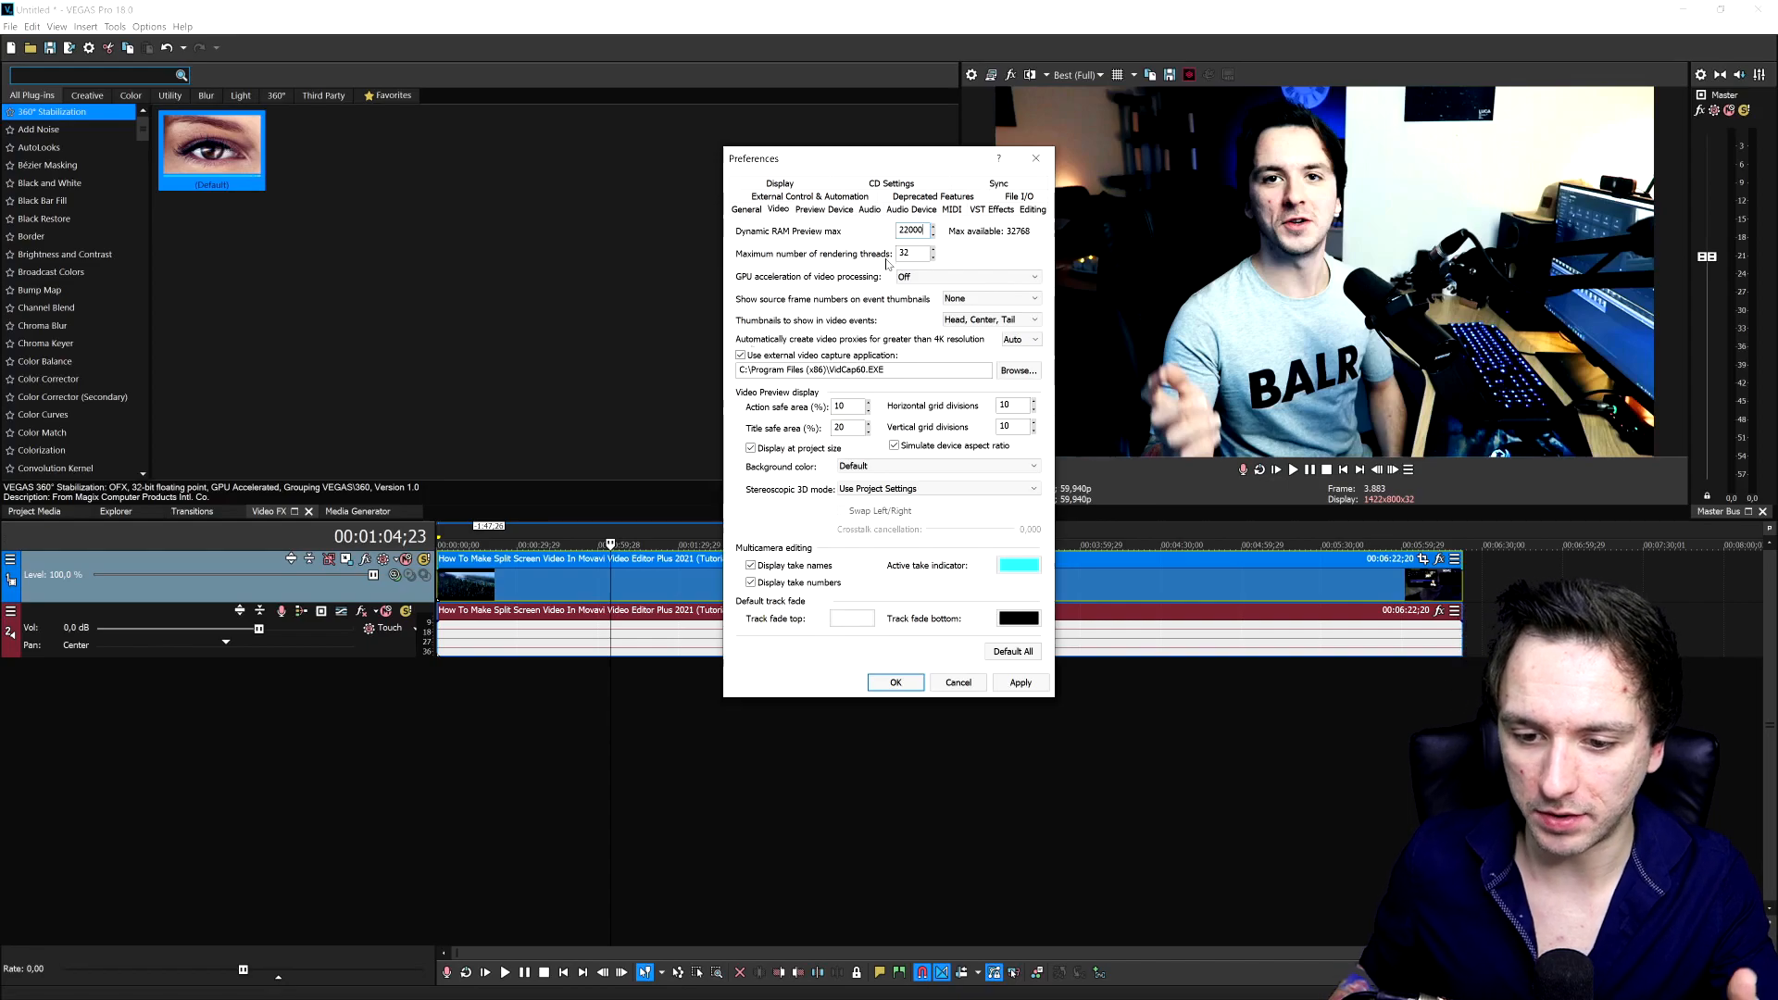
left_click(967, 277)
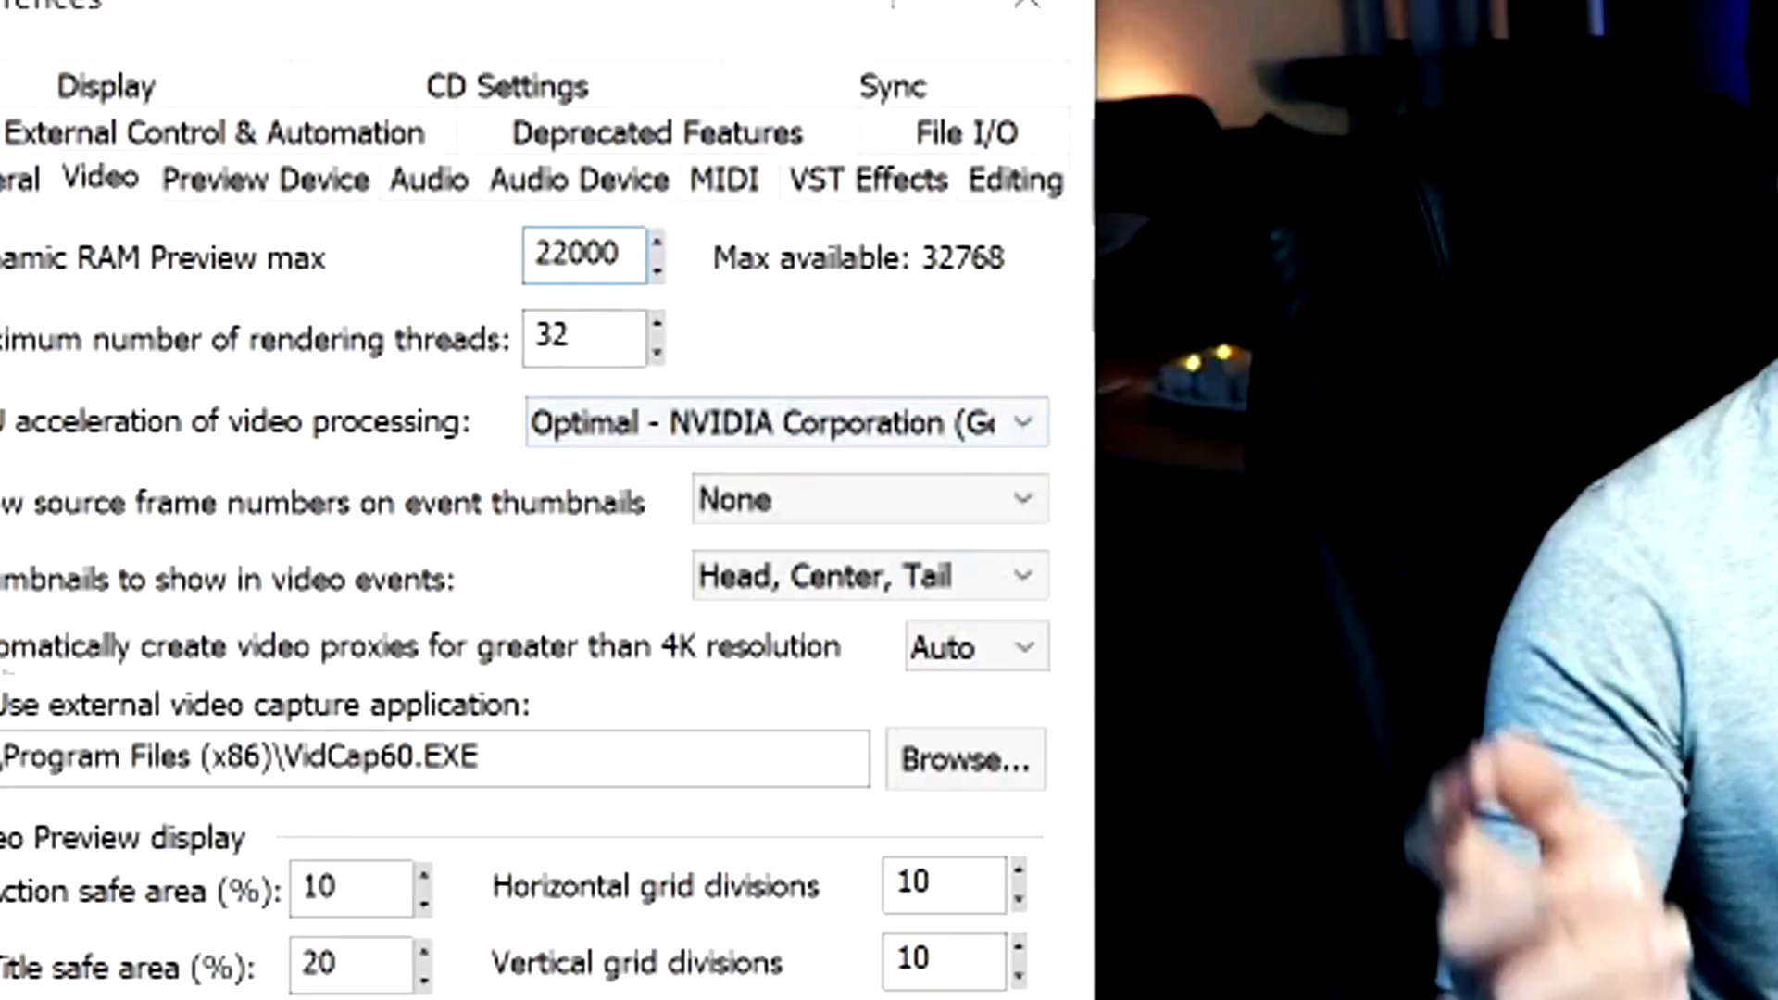
type("0")
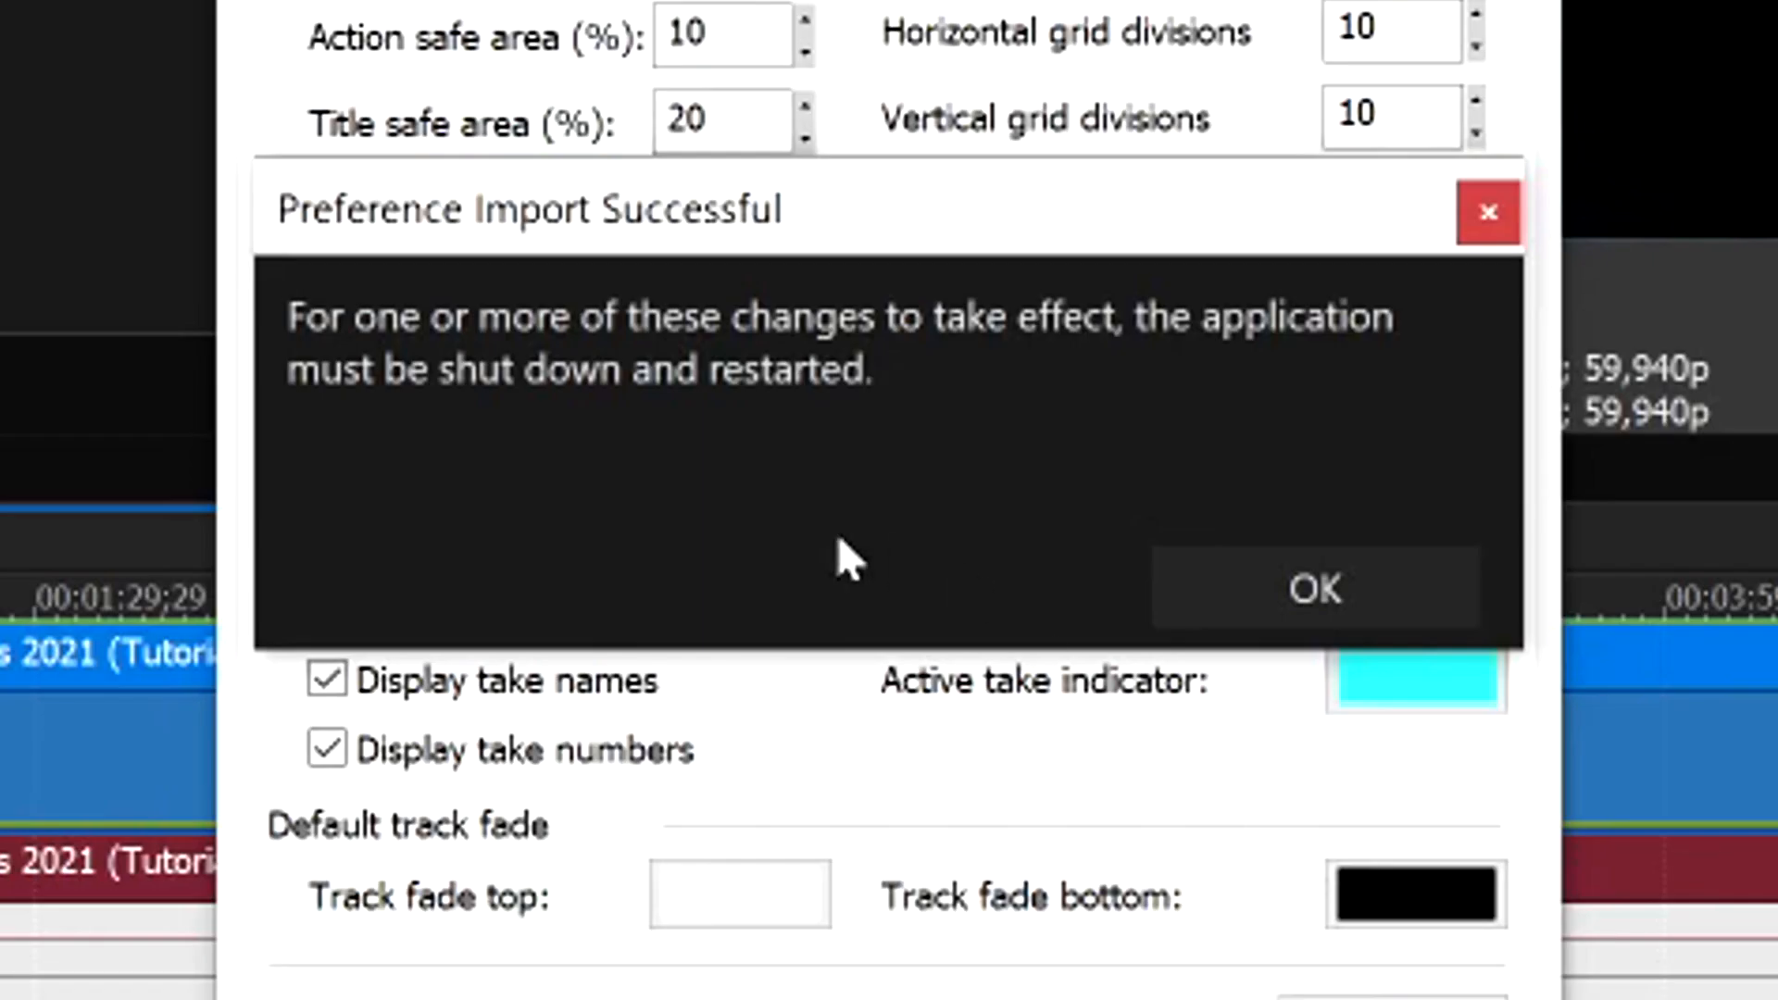
mouse_move(645, 445)
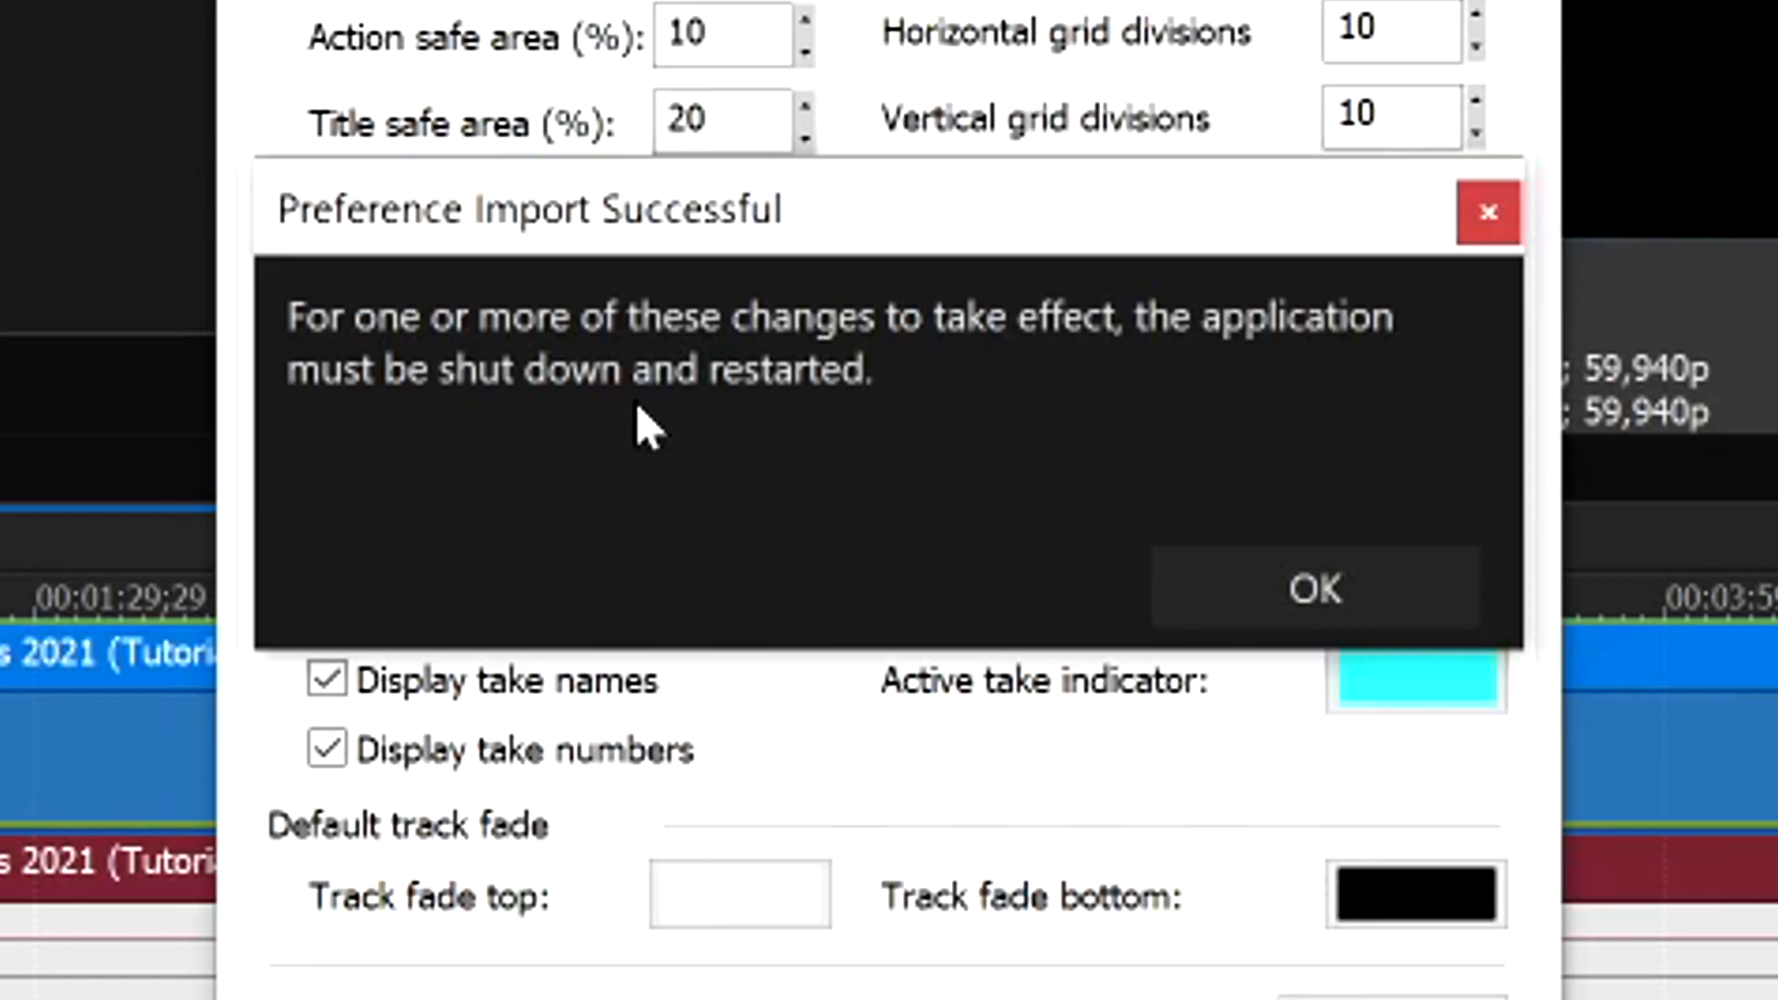
mouse_move(952, 419)
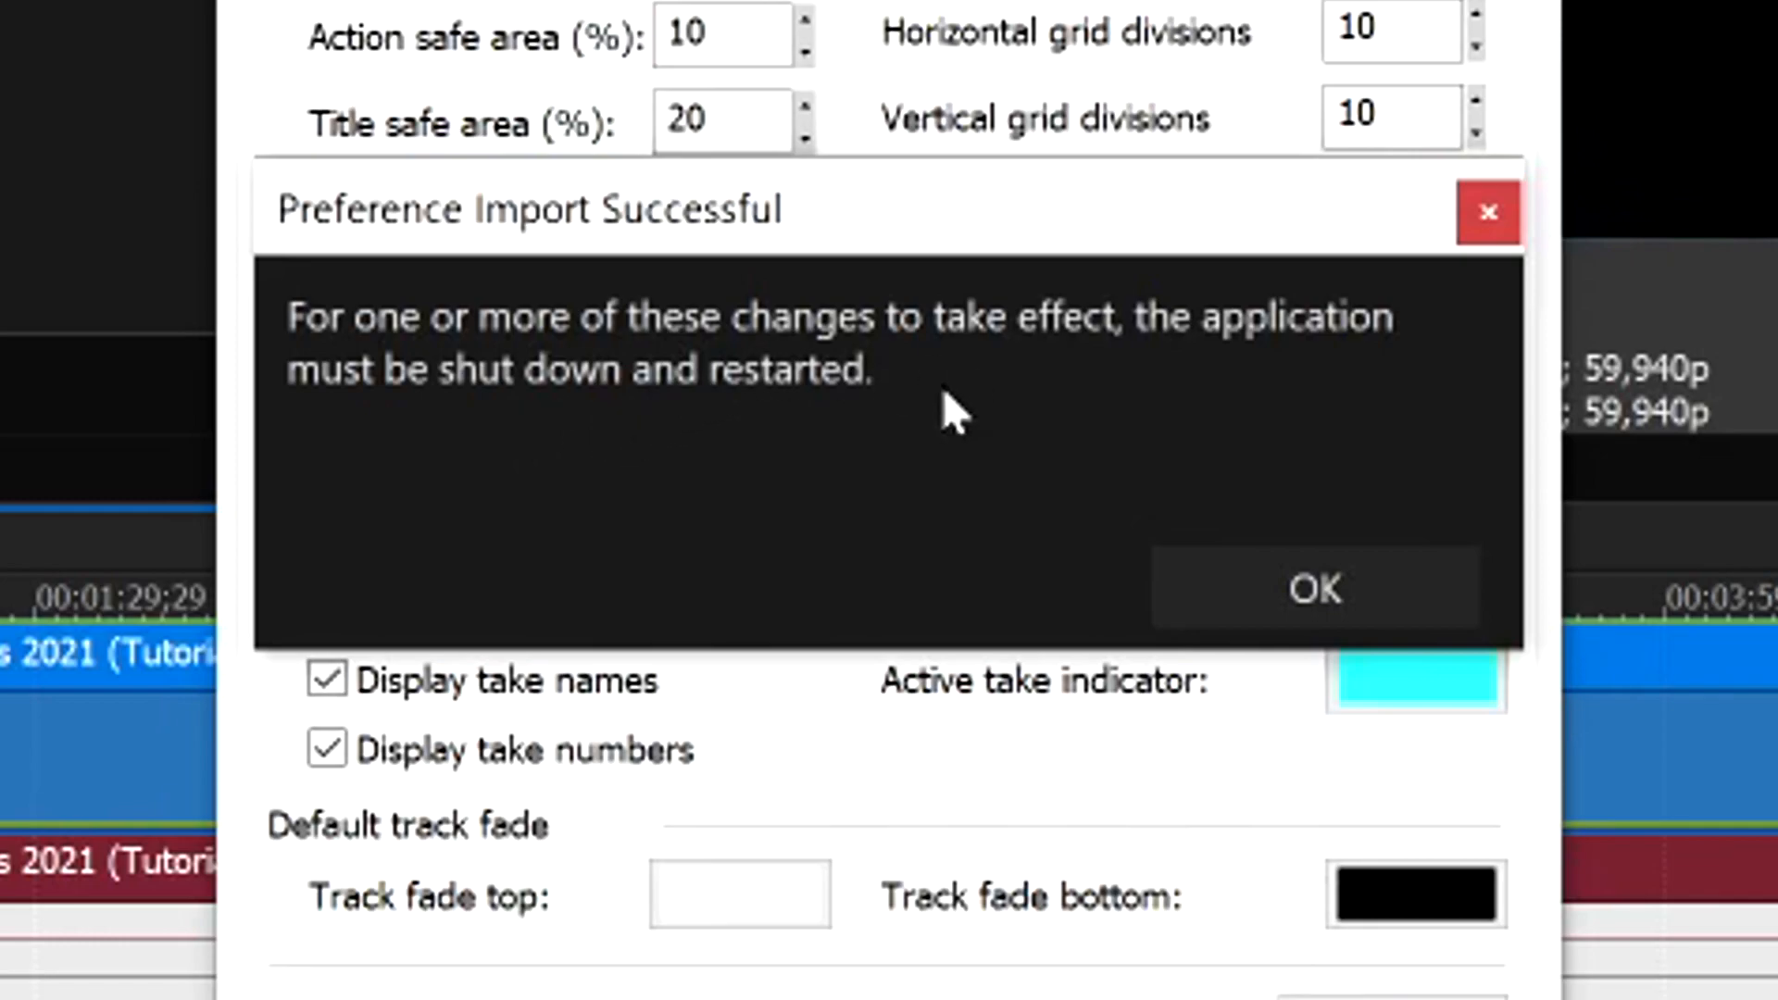